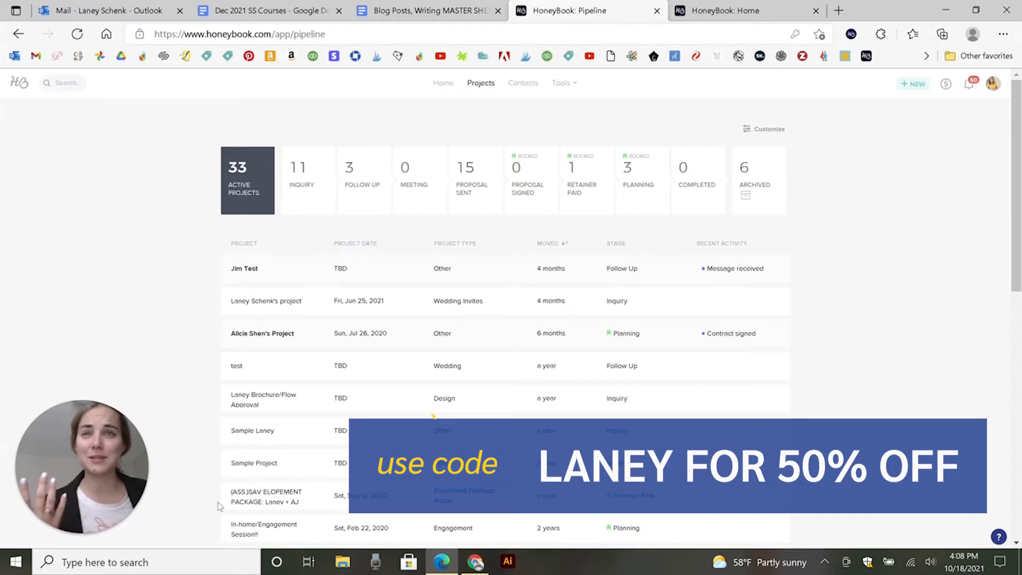
{"action": "left_click", "coordinate": [266, 300]}
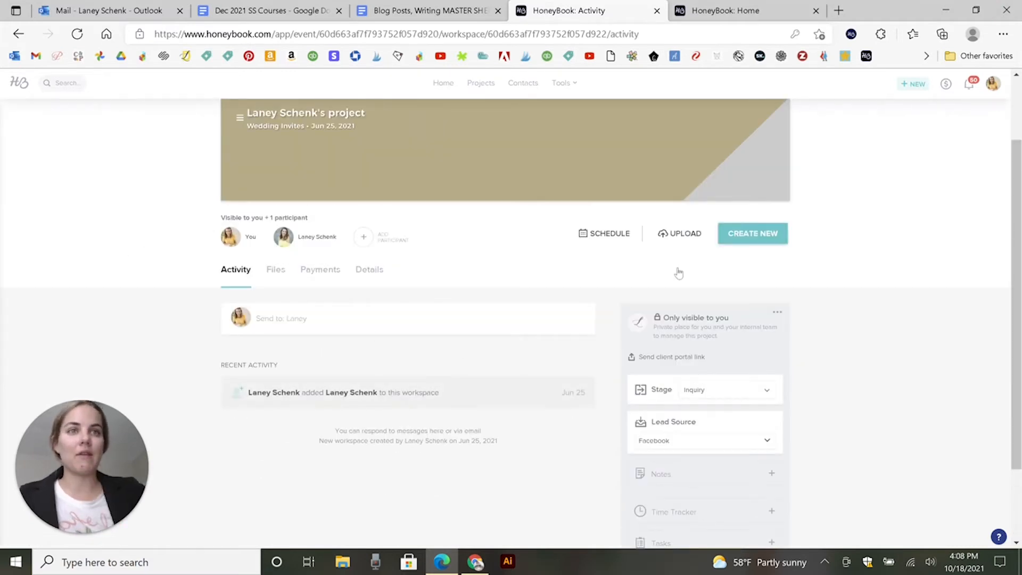
{"action": "scroll", "scroll_direction": "down", "scroll_amount": 3}
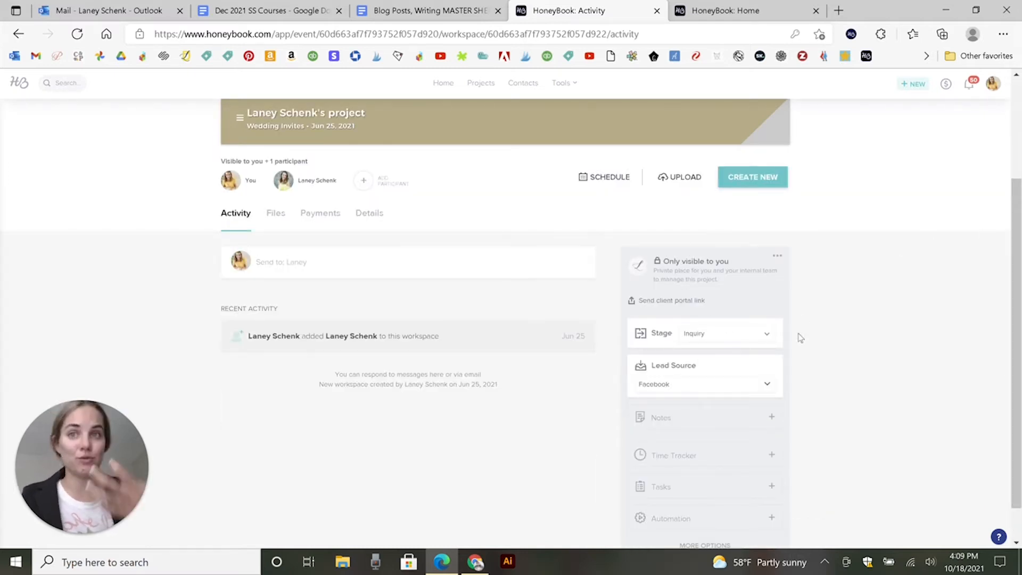
{"action": "mouse_move", "coordinate": [296, 232]}
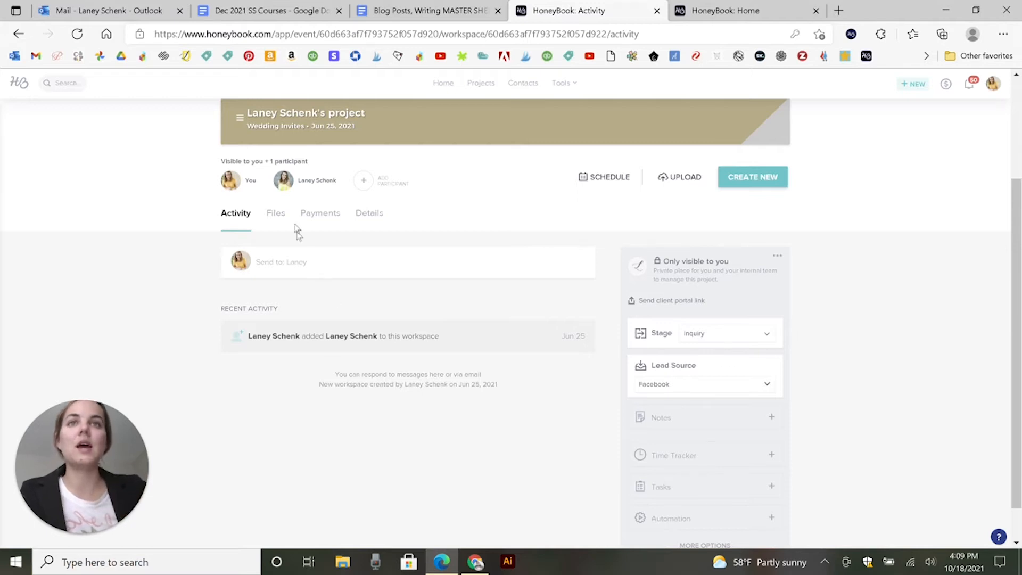
{"action": "mouse_move", "coordinate": [274, 239]}
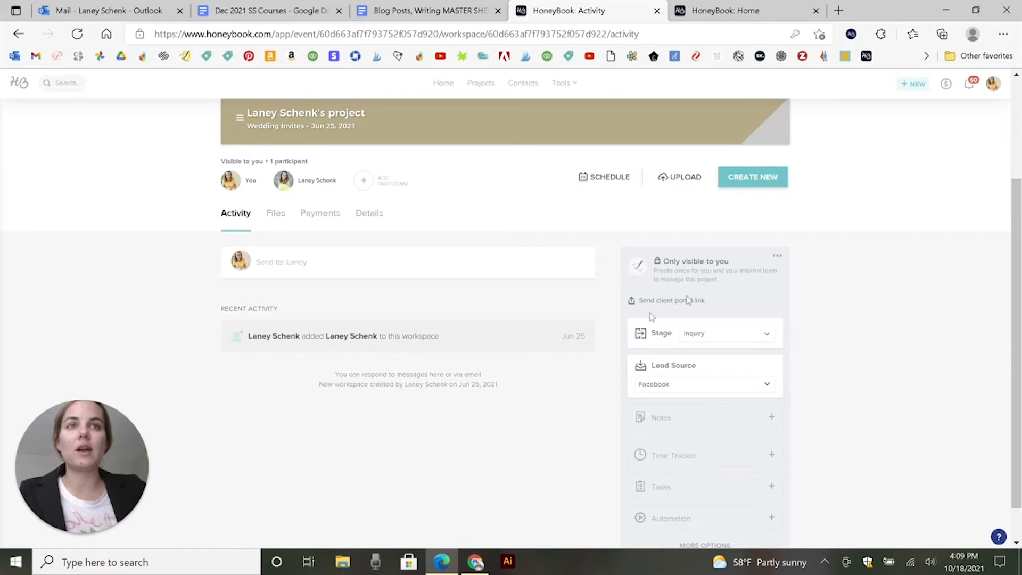
Step: Show the project's Files, listing the draft invoice and the New 3 Piece proposal flow
{"action": "left_click", "coordinate": [275, 213]}
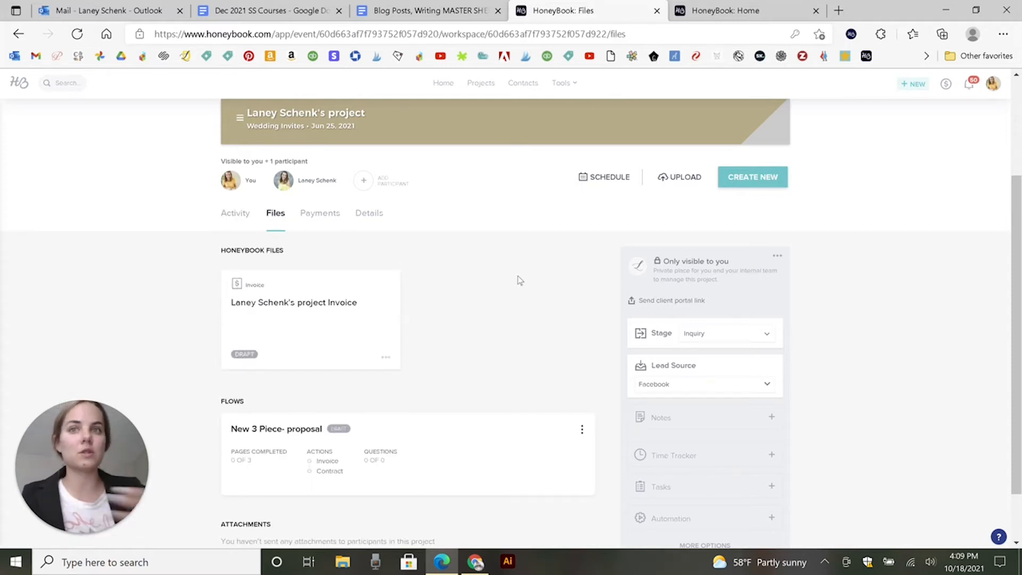
{"action": "scroll", "scroll_direction": "down", "scroll_amount": 3}
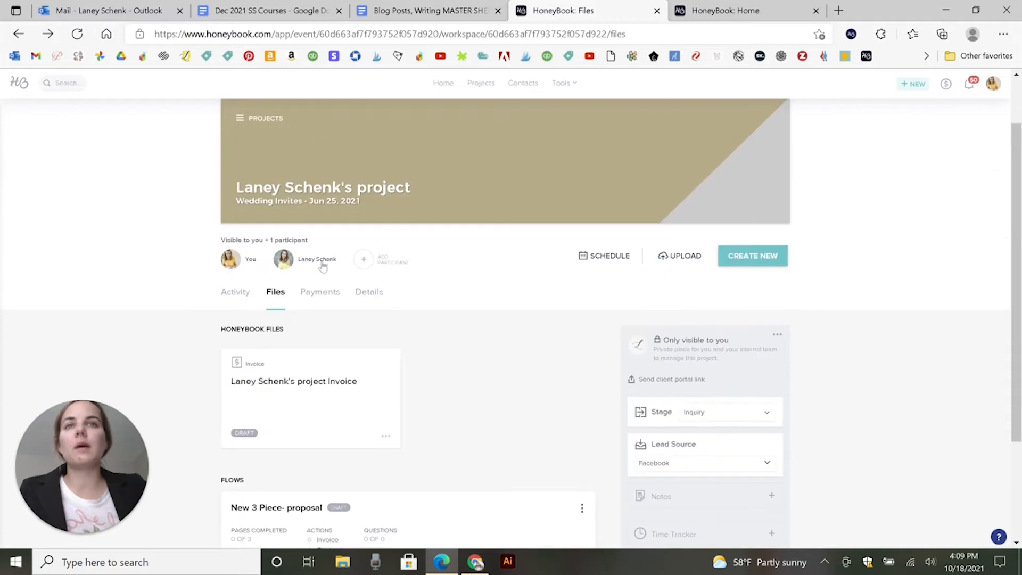
{"action": "mouse_move", "coordinate": [451, 422]}
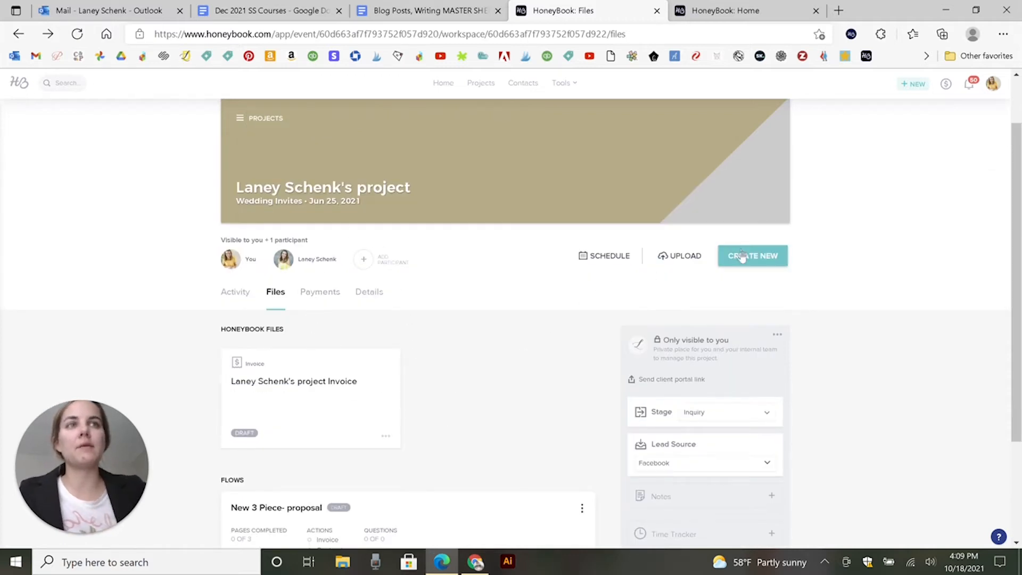
{"action": "left_click", "coordinate": [753, 255]}
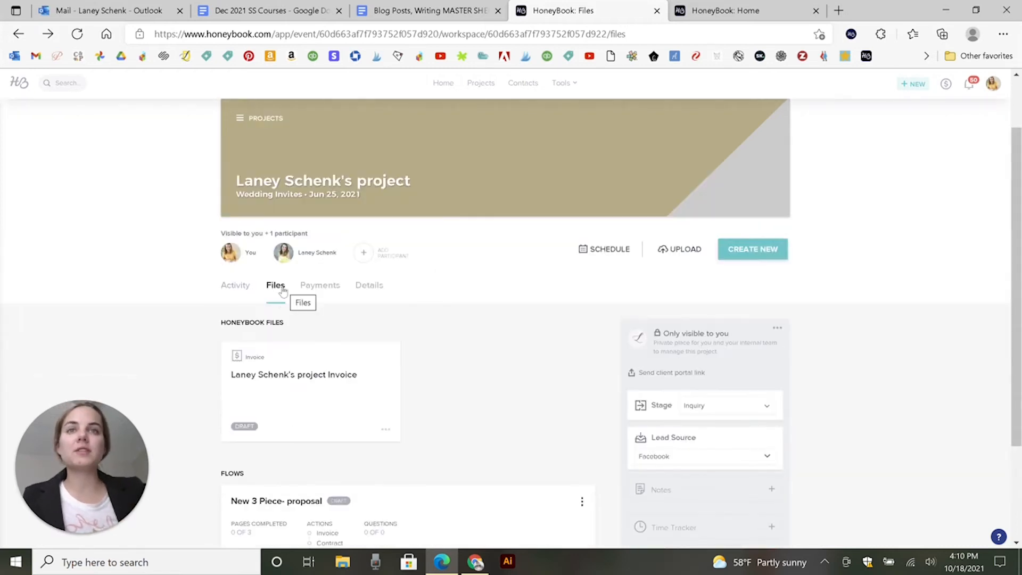
{"action": "scroll", "scroll_direction": "down", "scroll_amount": 3}
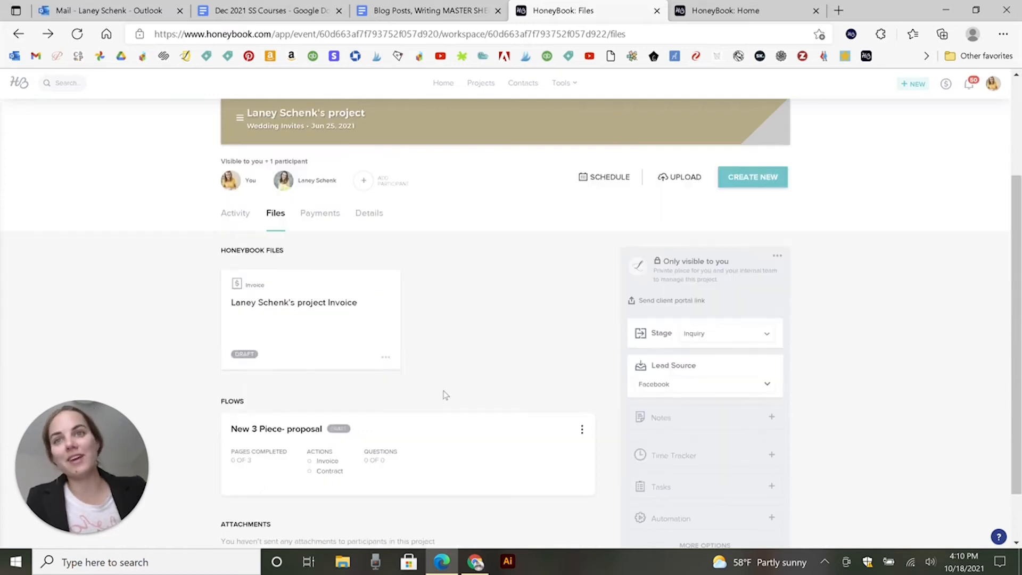
{"action": "scroll", "scroll_direction": "up", "scroll_amount": 3}
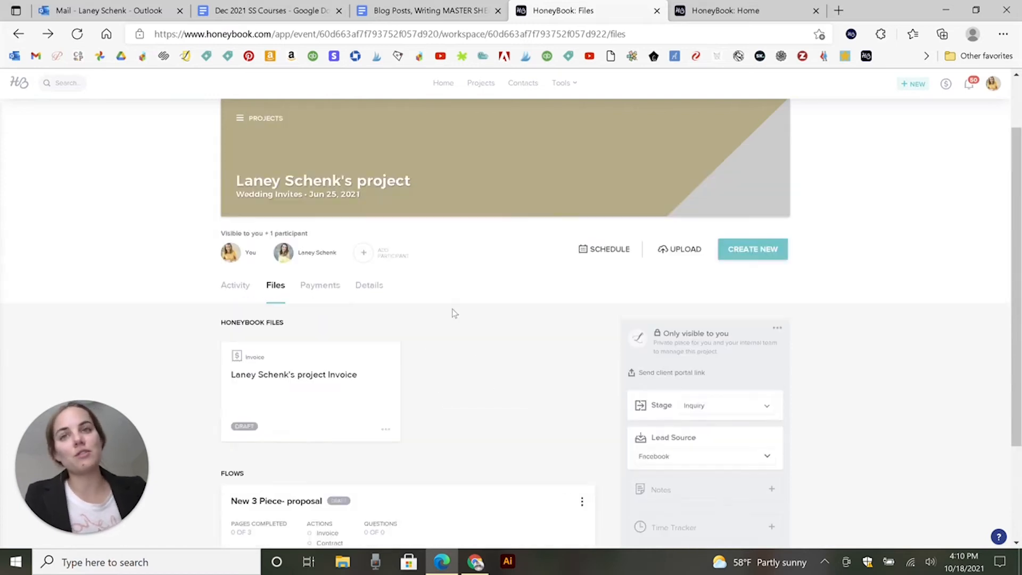
Step: Show the project's Payments page, which reports no payments yet
{"action": "left_click", "coordinate": [319, 285]}
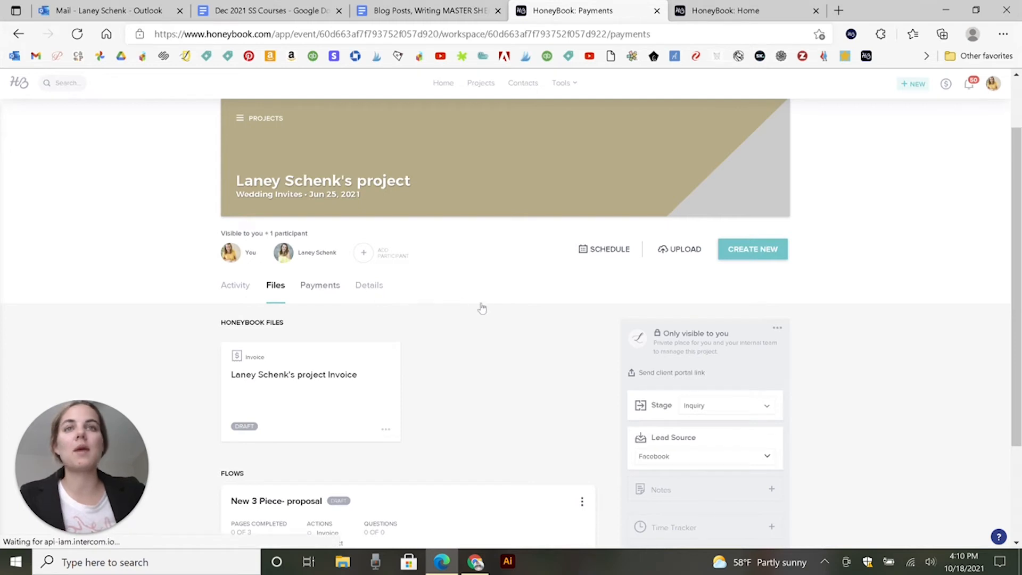
{"action": "left_click", "coordinate": [320, 285]}
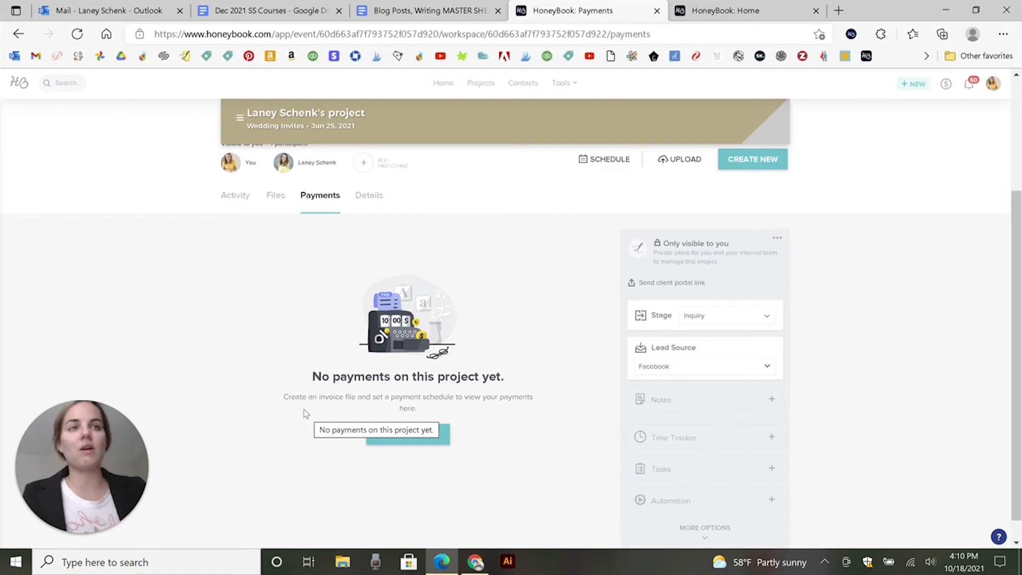
{"action": "scroll", "scroll_direction": "down", "scroll_amount": 3}
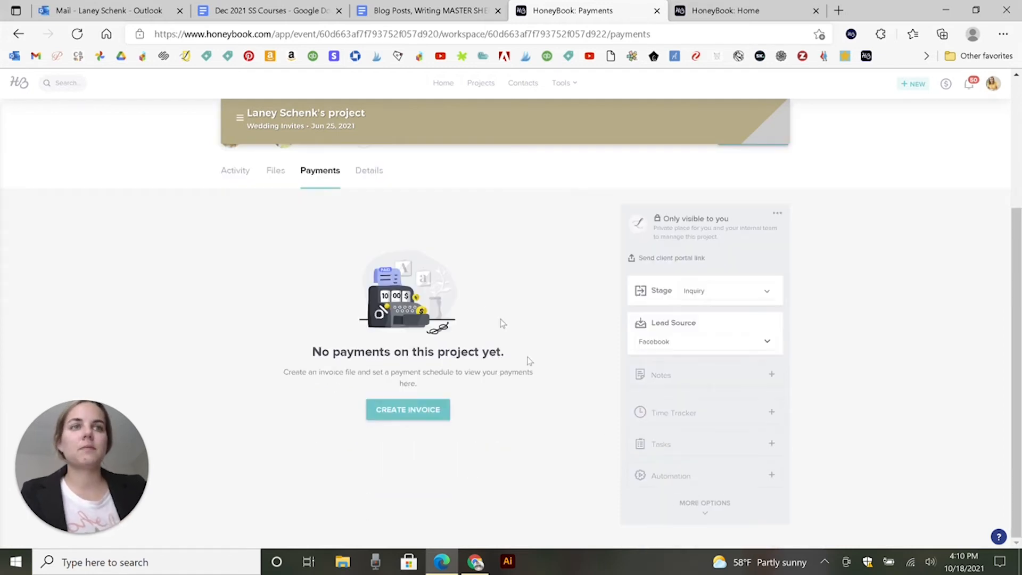
{"action": "mouse_move", "coordinate": [707, 384]}
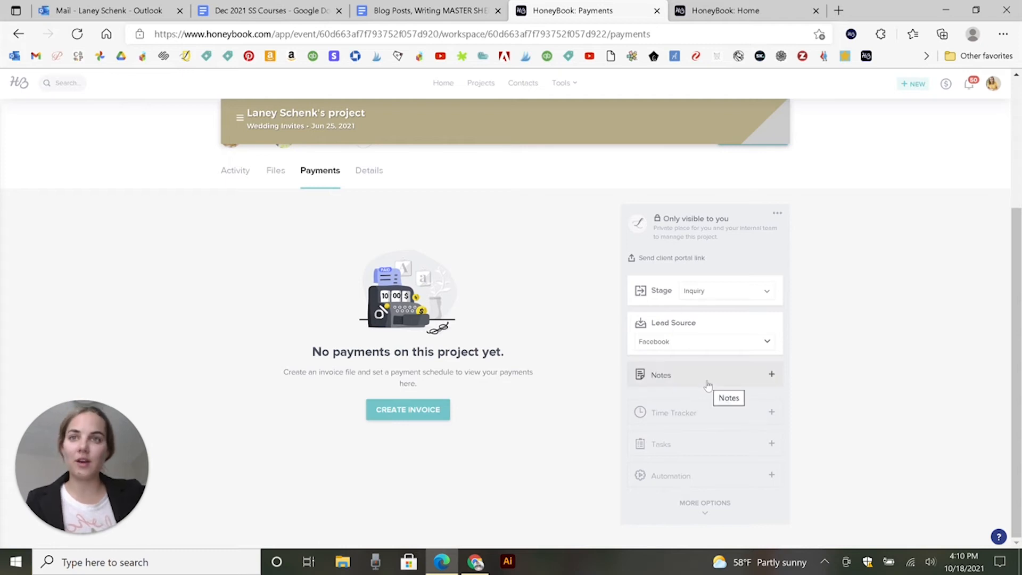
{"action": "mouse_move", "coordinate": [697, 344]}
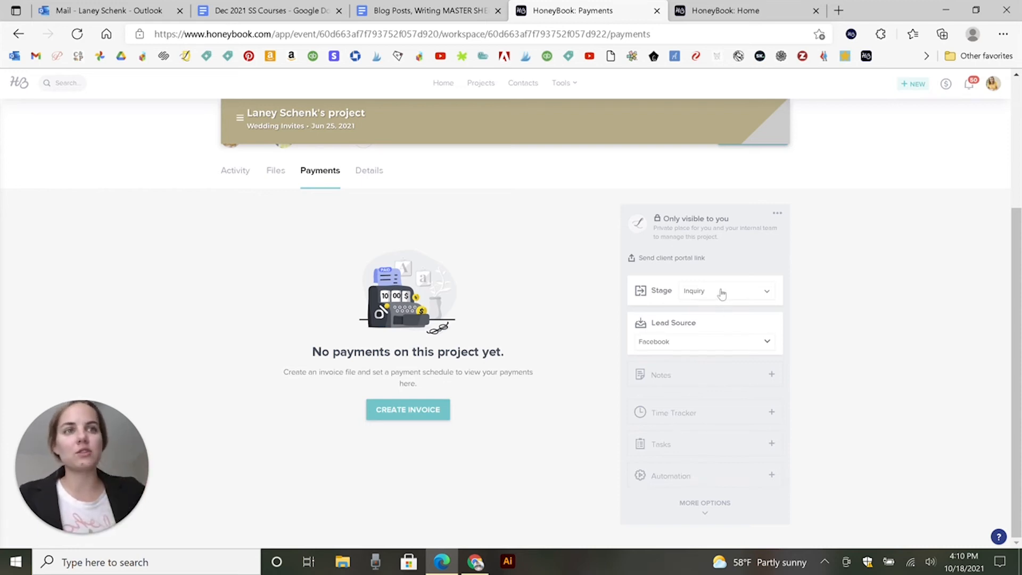
{"action": "mouse_move", "coordinate": [728, 471]}
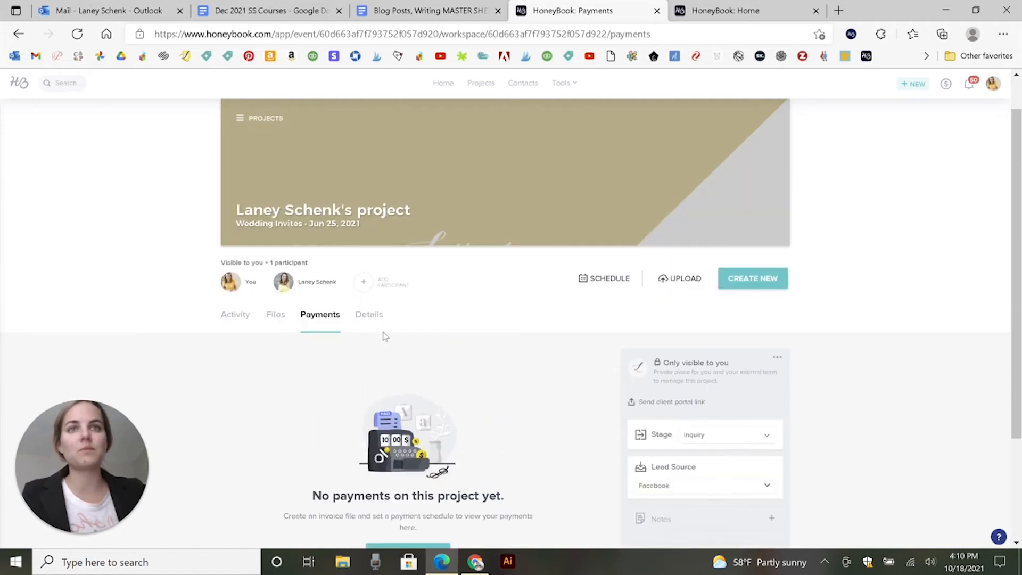
Step: Show the project's Details with type Wedding Invites and date Jun 25, 2021
{"action": "left_click", "coordinate": [368, 314]}
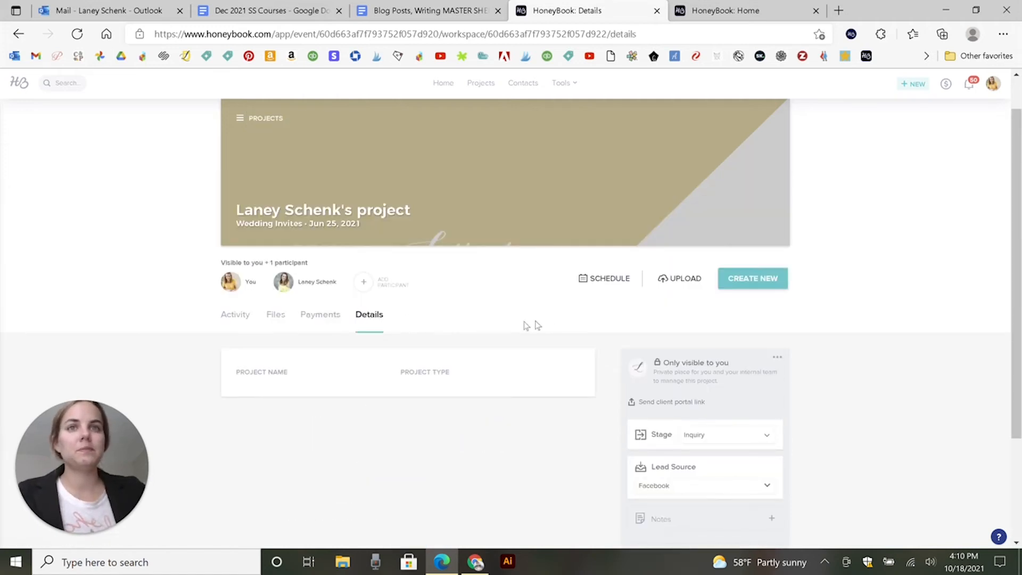
{"action": "scroll", "scroll_direction": "down", "scroll_amount": 3}
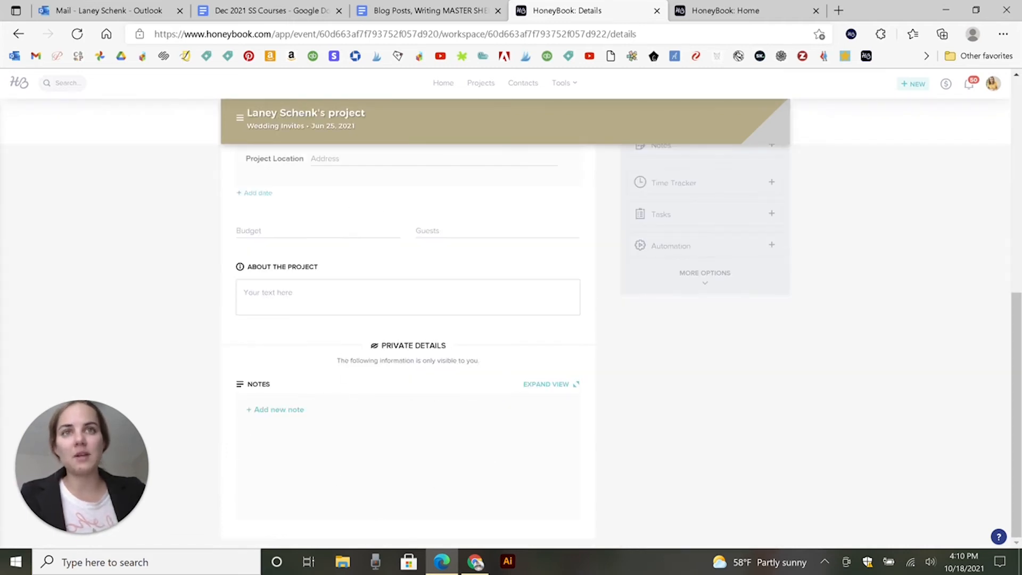
{"action": "scroll", "scroll_direction": "up", "scroll_amount": 3}
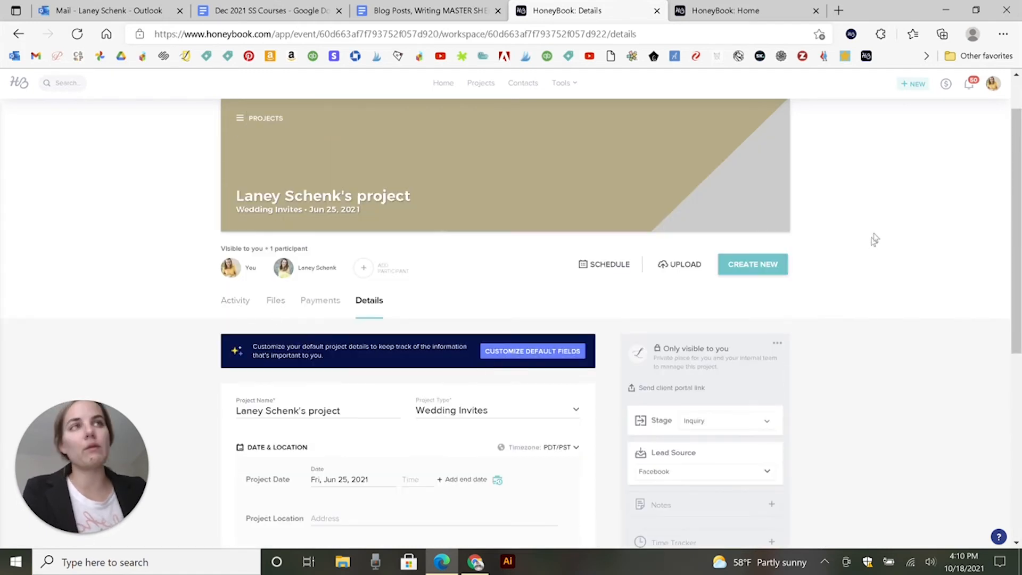
Step: Go to Company Settings' Domain & Client Portal page showing the designbylaney.hbportal.co link
{"action": "left_click", "coordinate": [992, 83]}
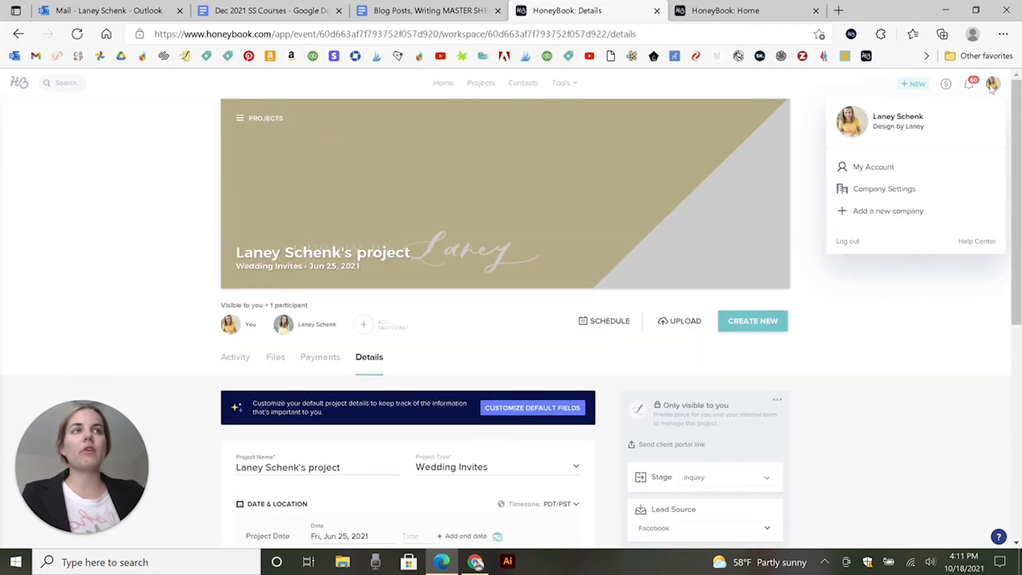
{"action": "left_click", "coordinate": [883, 190]}
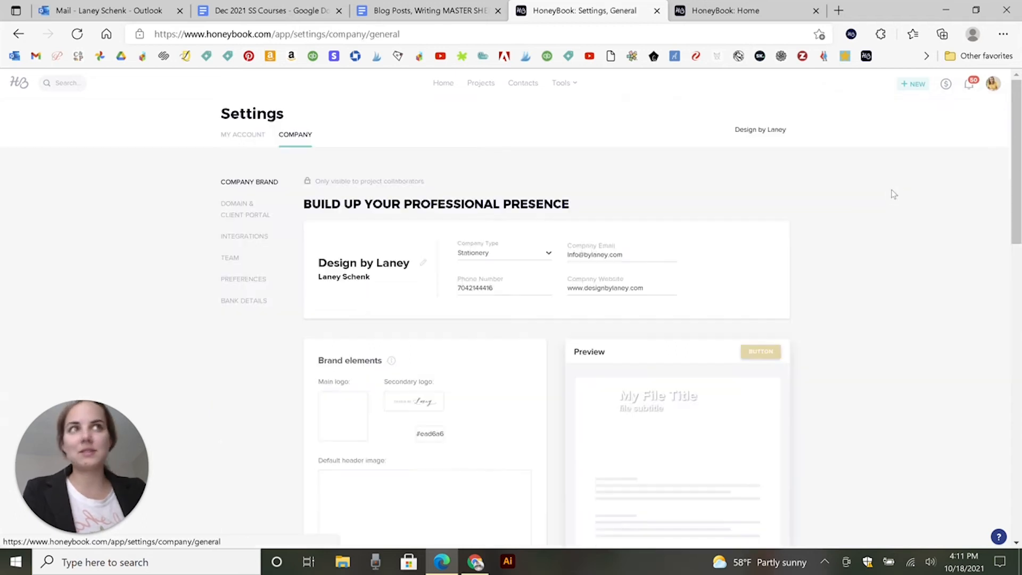
{"action": "left_click", "coordinate": [245, 209]}
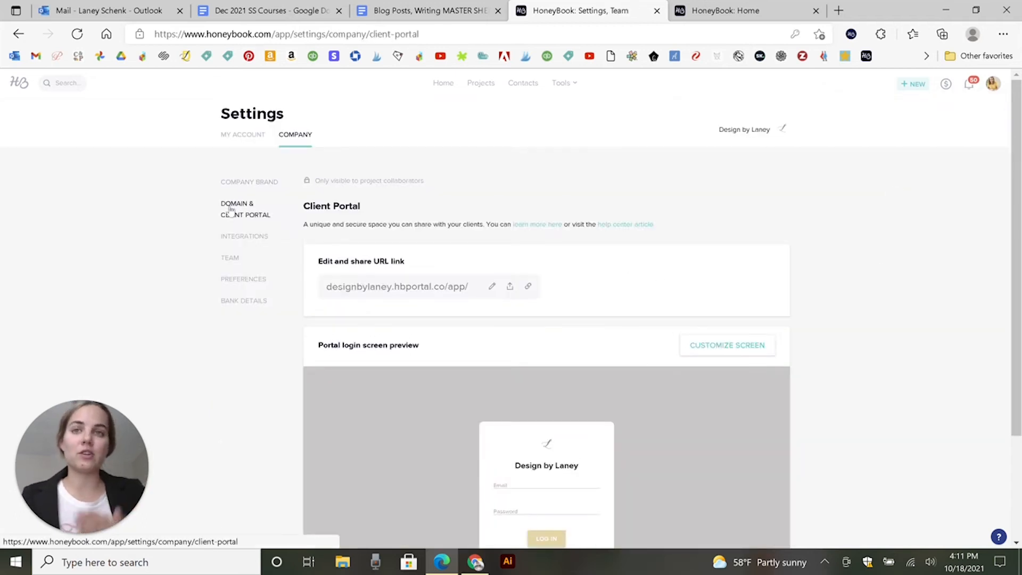
{"action": "mouse_move", "coordinate": [404, 325]}
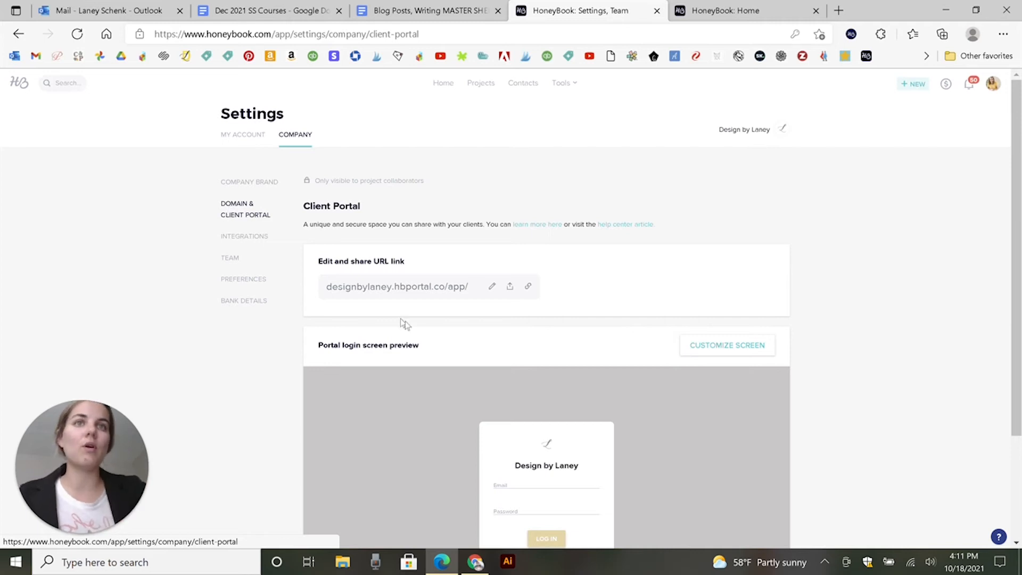
{"action": "scroll", "scroll_direction": "down", "scroll_amount": 3}
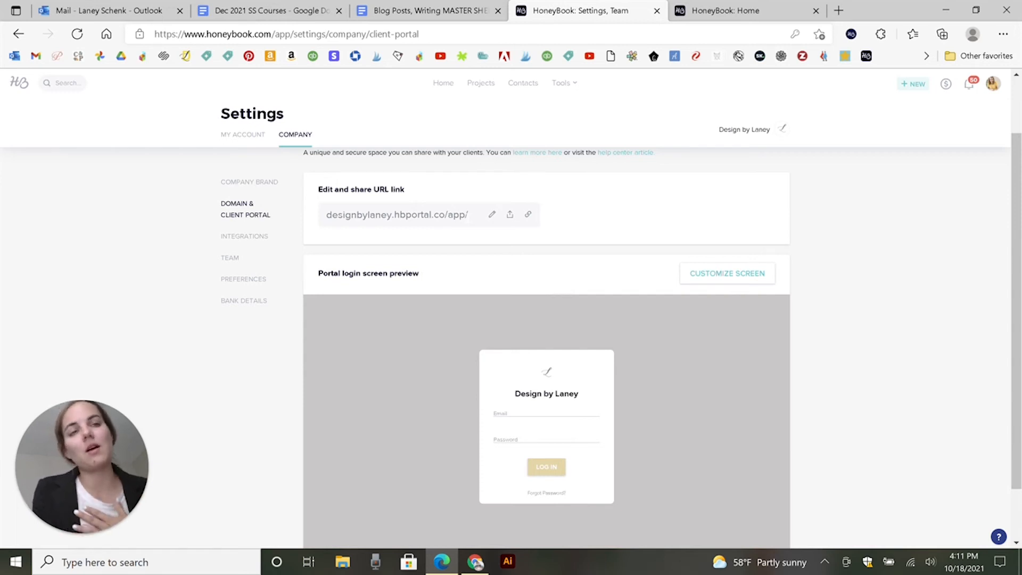
{"action": "scroll", "scroll_direction": "down", "scroll_amount": 3}
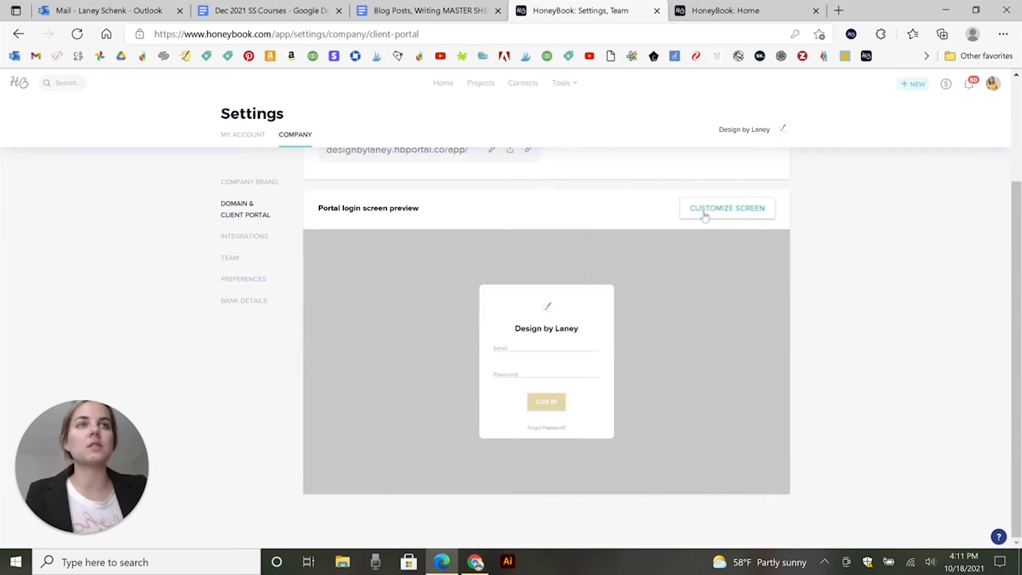
Step: Preview the portal login screen customizer, cancel without saving, and head back toward the project
{"action": "left_click", "coordinate": [727, 208]}
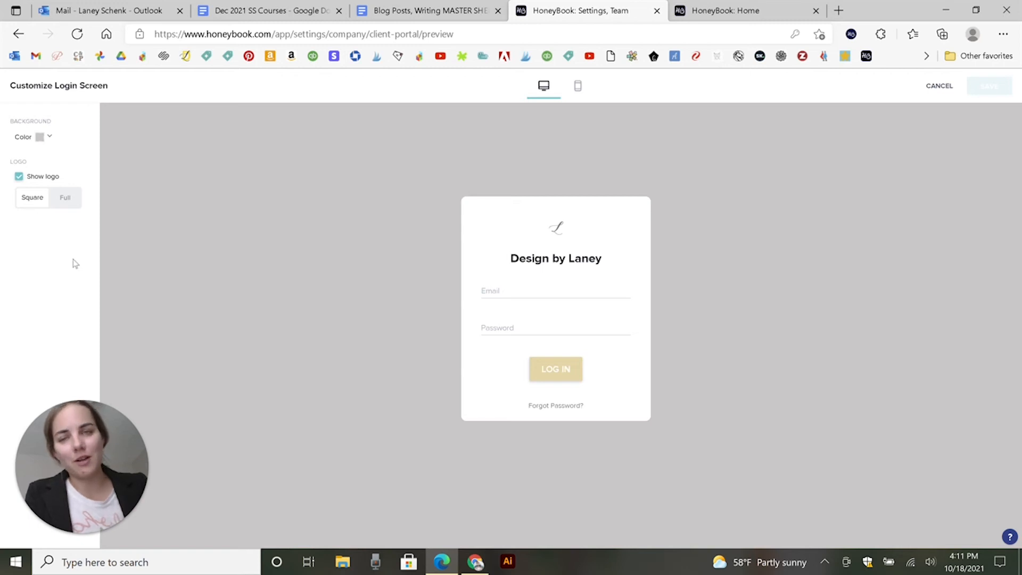
{"action": "left_click", "coordinate": [19, 33]}
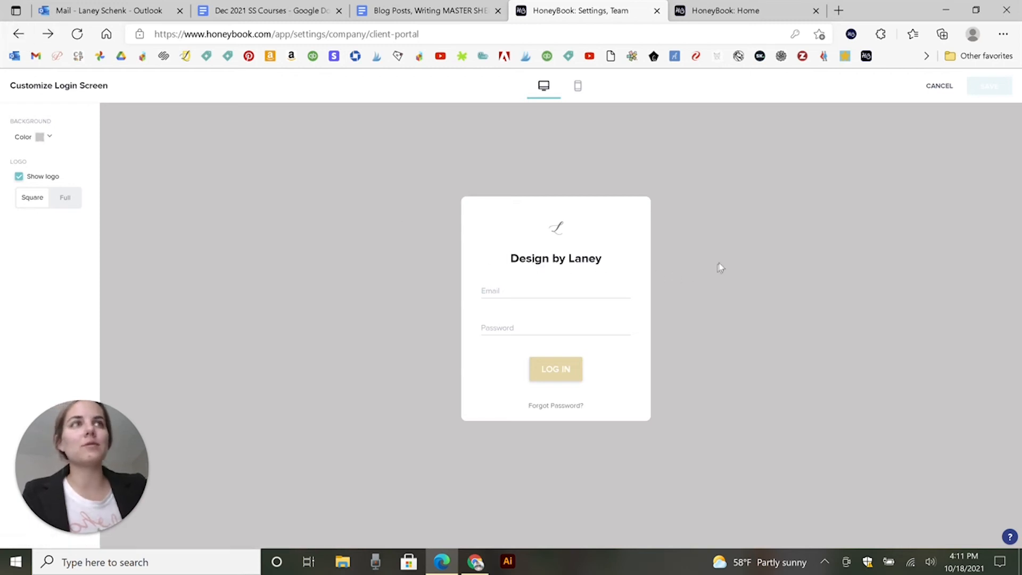
{"action": "left_click", "coordinate": [939, 85]}
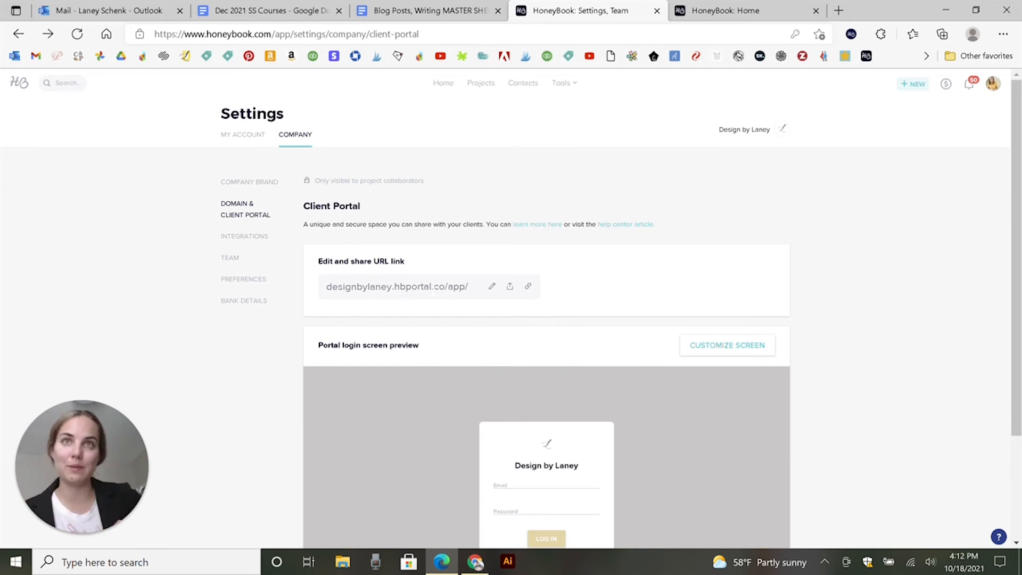
{"action": "mouse_move", "coordinate": [903, 343]}
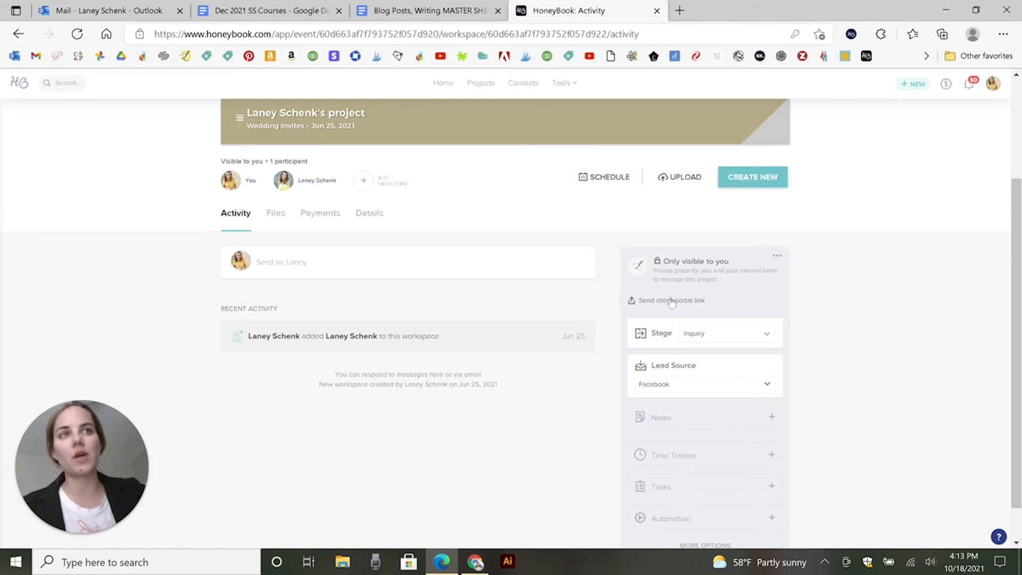
{"action": "left_click", "coordinate": [672, 301]}
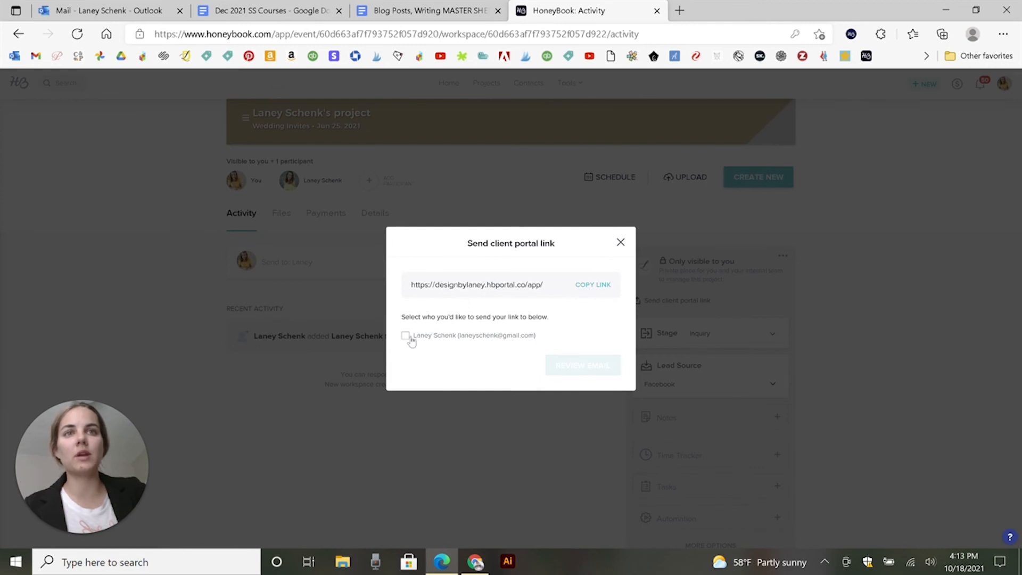
{"action": "left_click", "coordinate": [405, 336]}
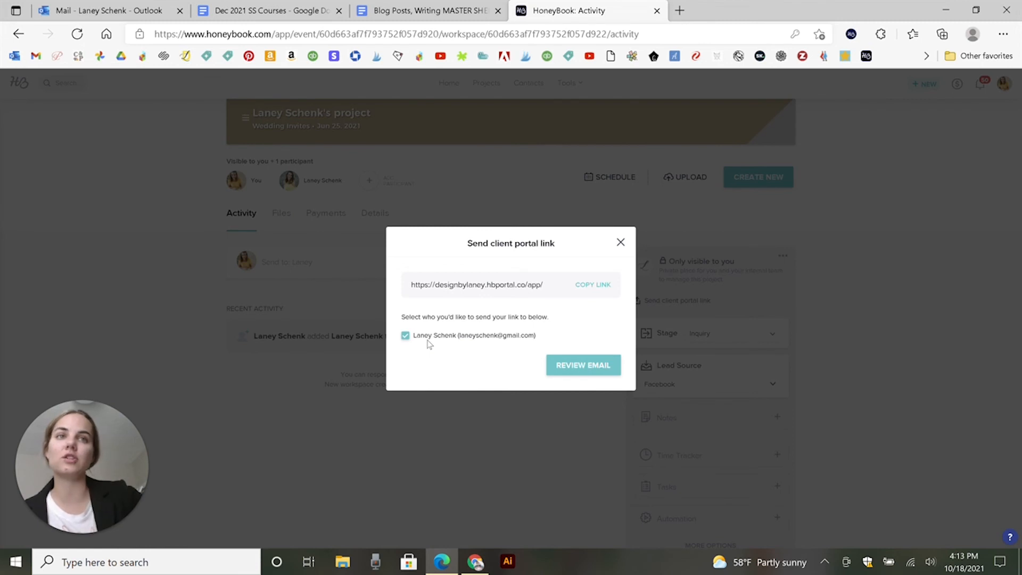
{"action": "left_click", "coordinate": [584, 365]}
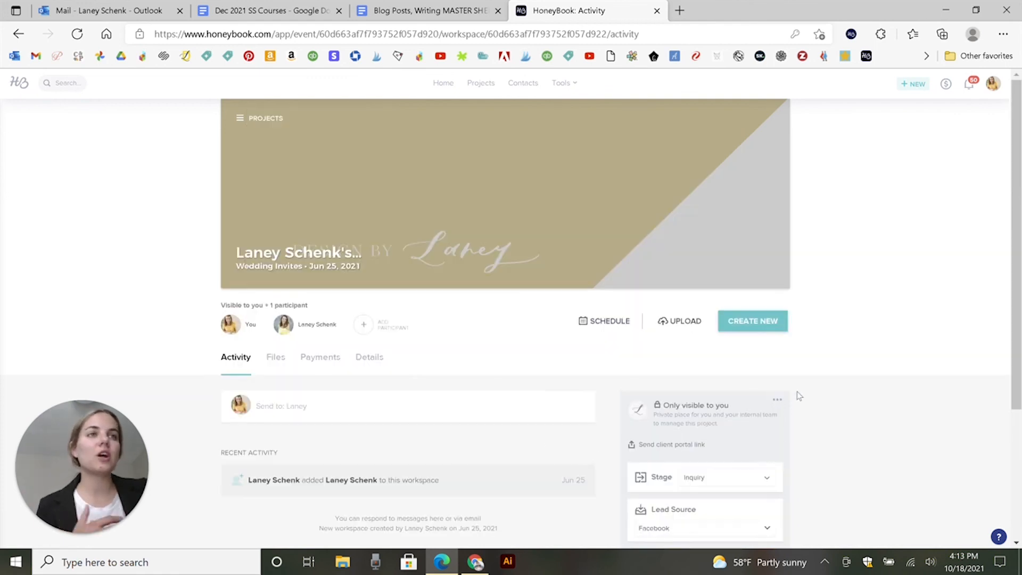
{"action": "scroll", "scroll_direction": "down", "scroll_amount": 3}
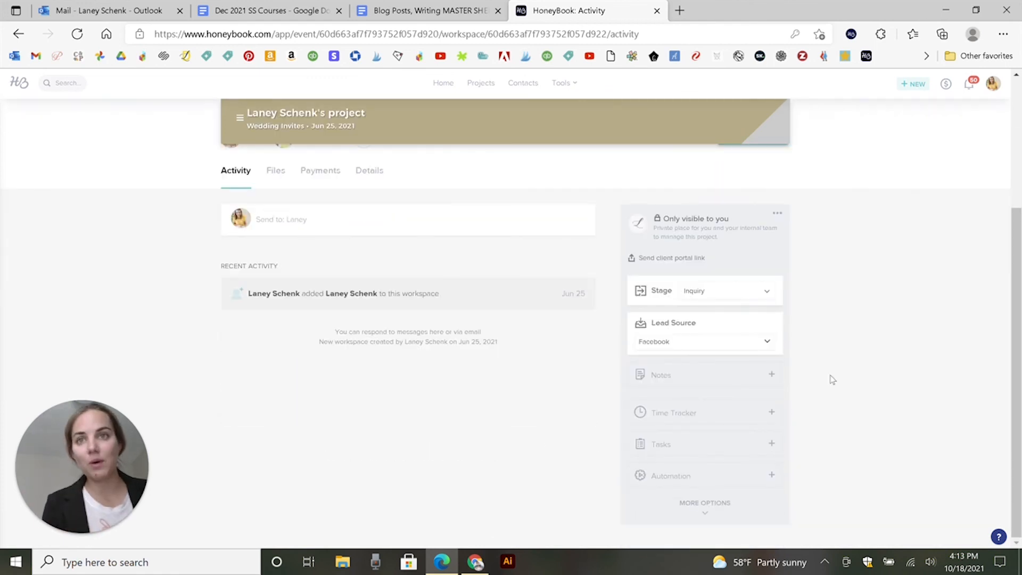